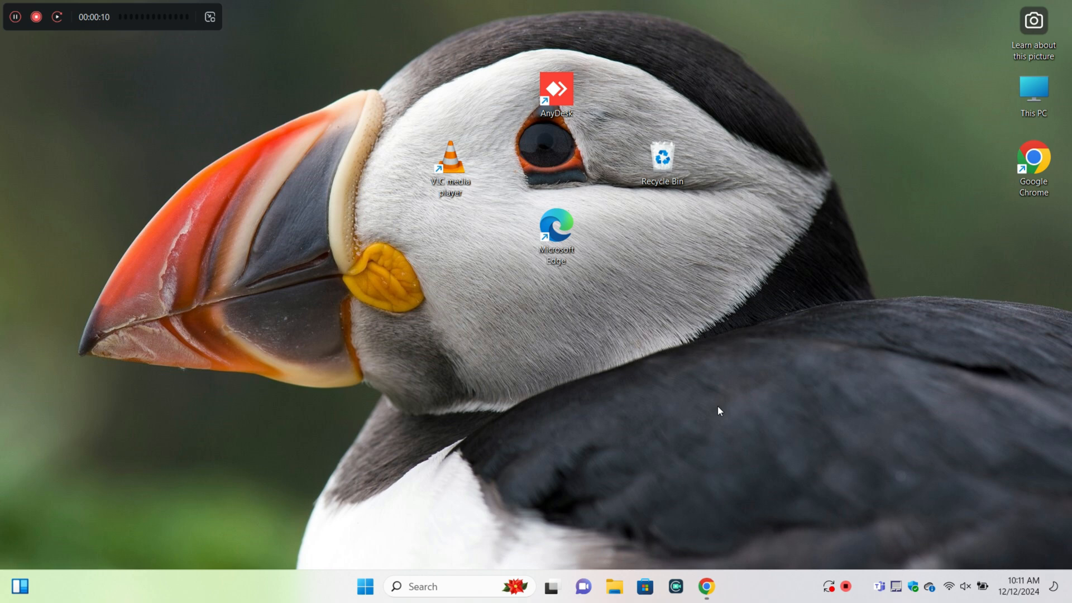
mouse_move(445, 126)
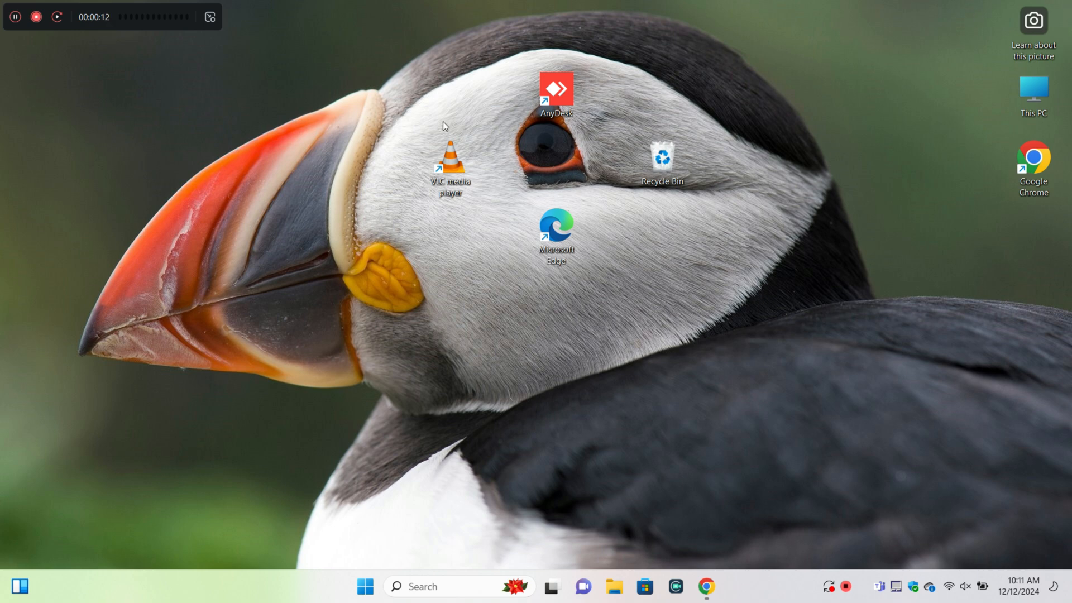
mouse_move(255, 92)
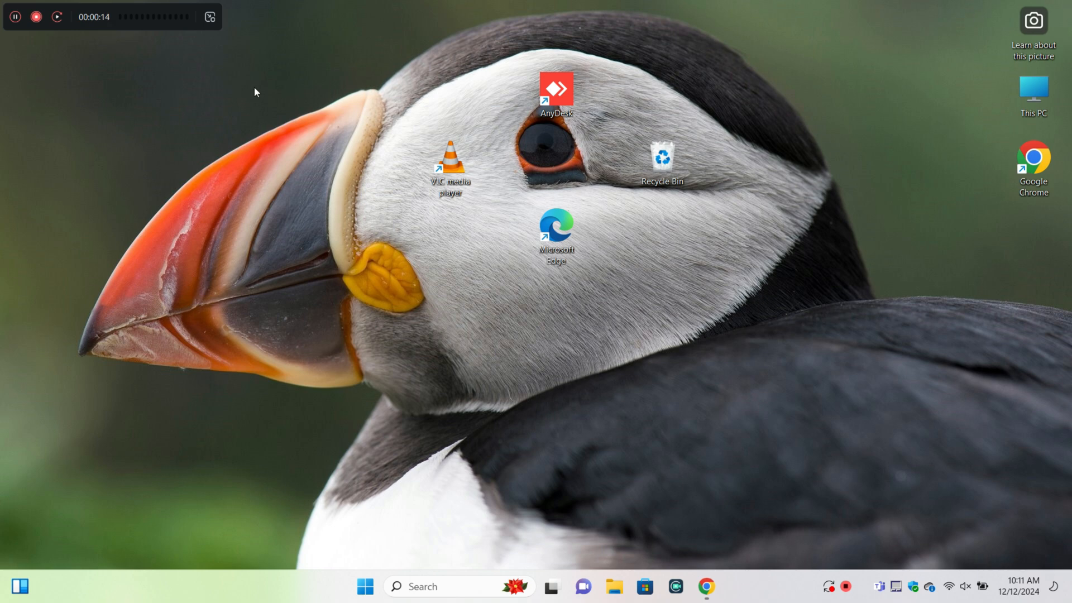
mouse_move(355, 116)
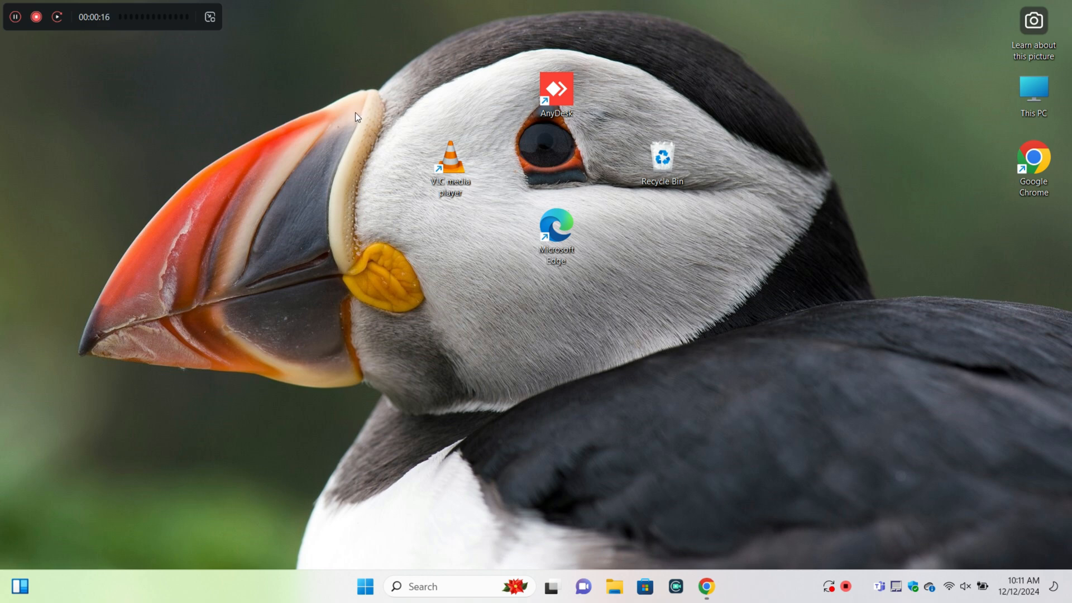
mouse_move(379, 154)
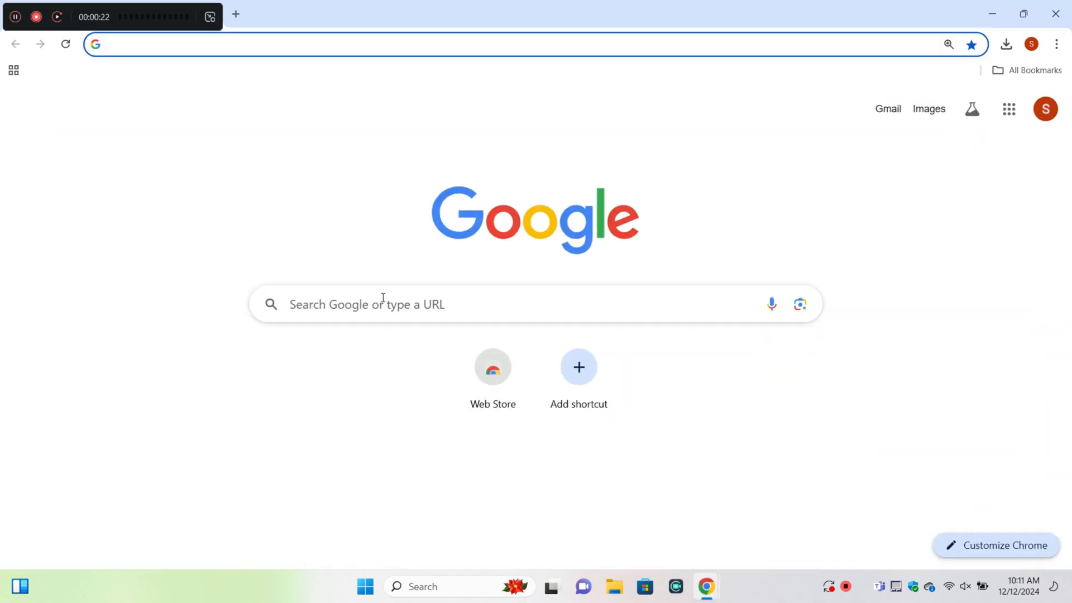
Search Google for 'DCP-B7640DW driver download' to reach Brother's support downloads page
type("DCP-B7640DW")
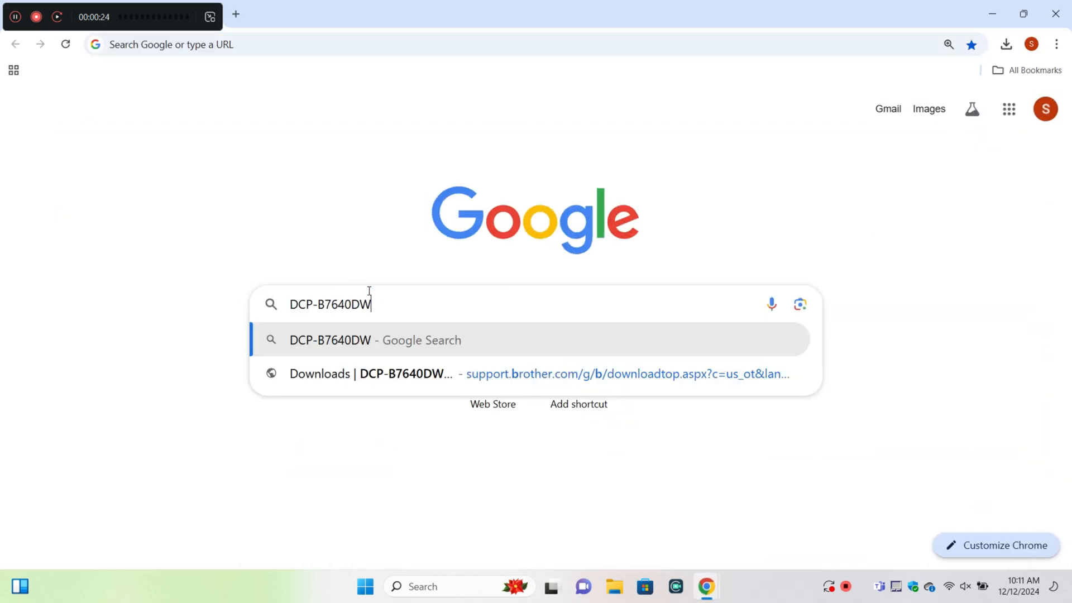
type("driver")
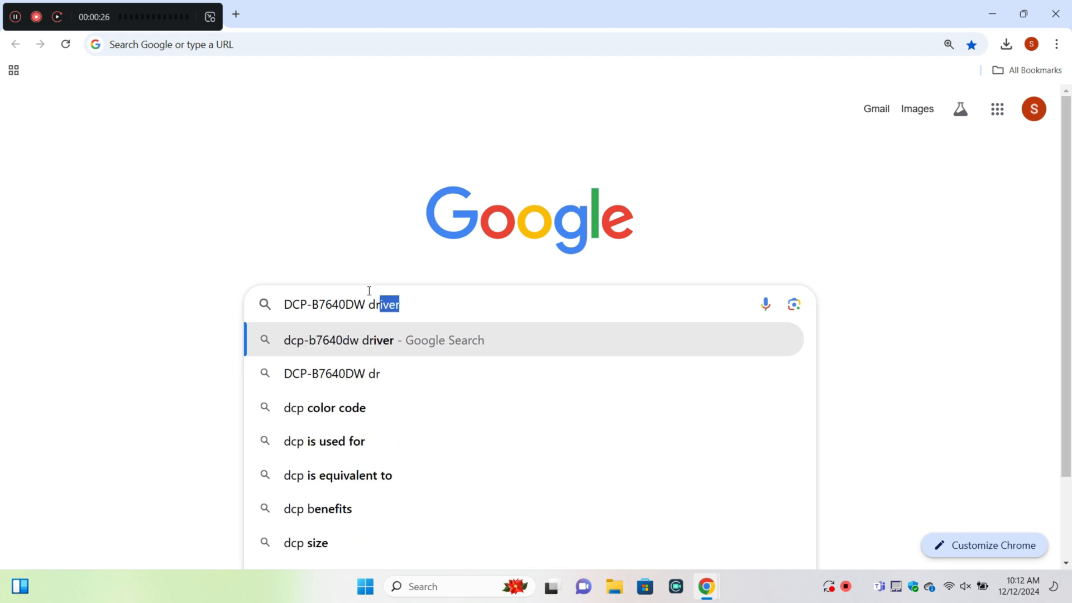
type("download")
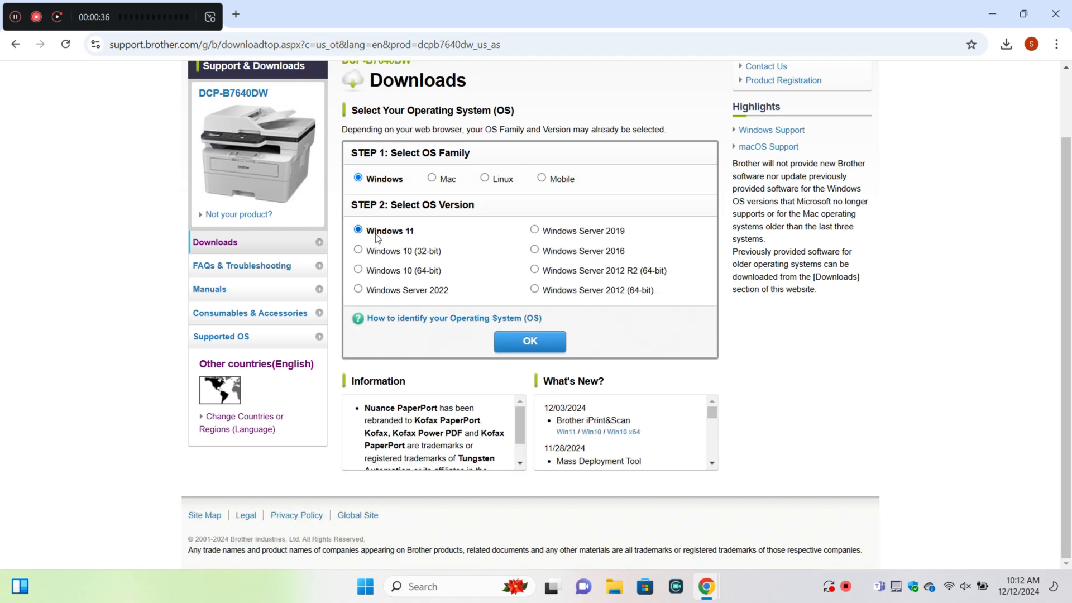
mouse_move(400, 266)
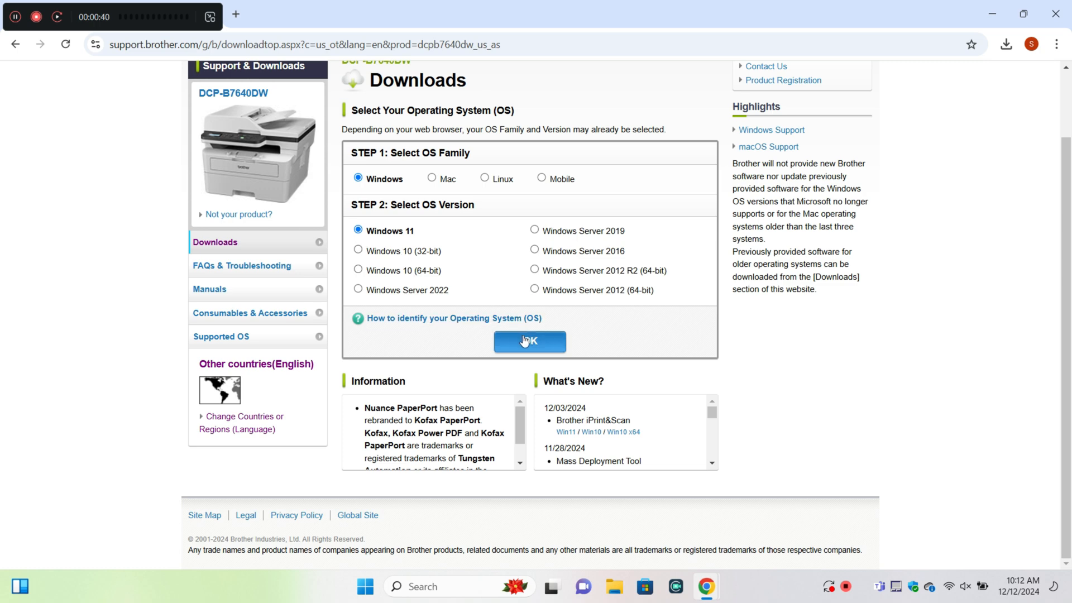
Confirm Windows 11, choose the Printer Driver, agree to the EULA and start its download
left_click(529, 342)
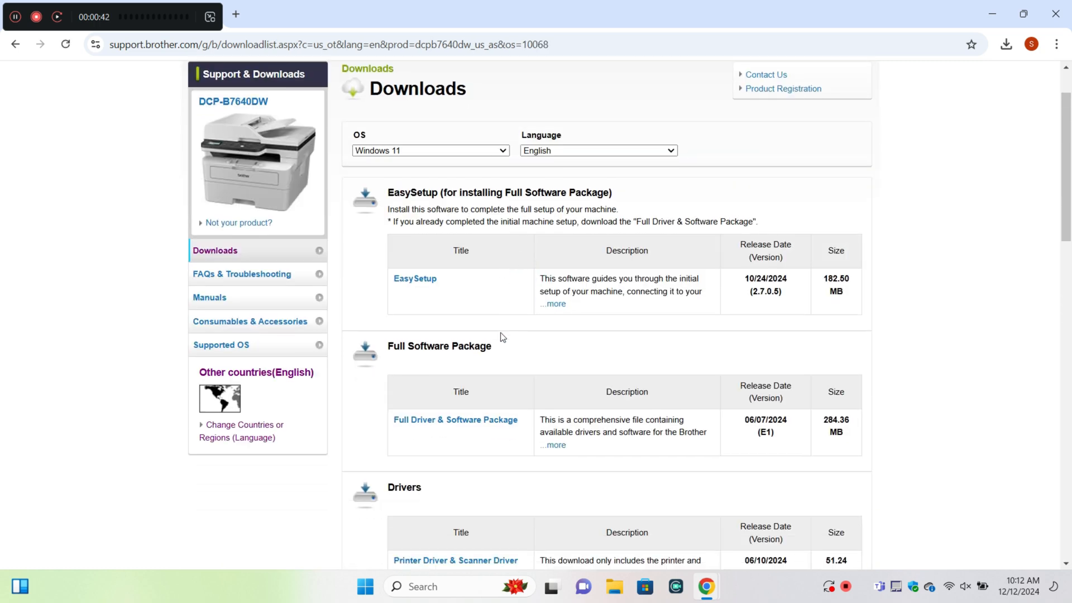
scroll("down", 3)
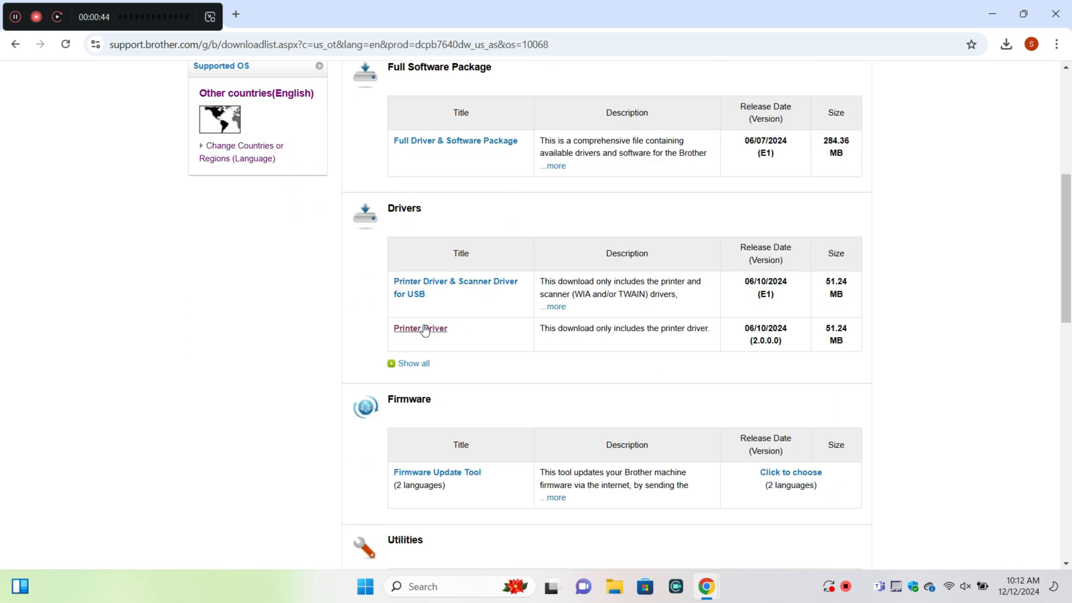
left_click(420, 328)
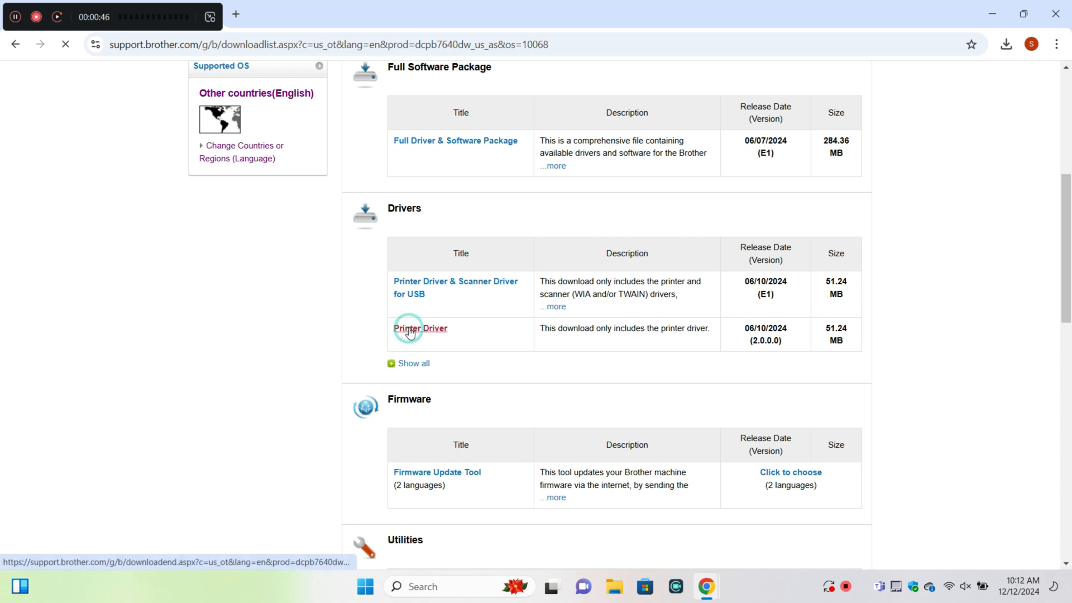
left_click(420, 328)
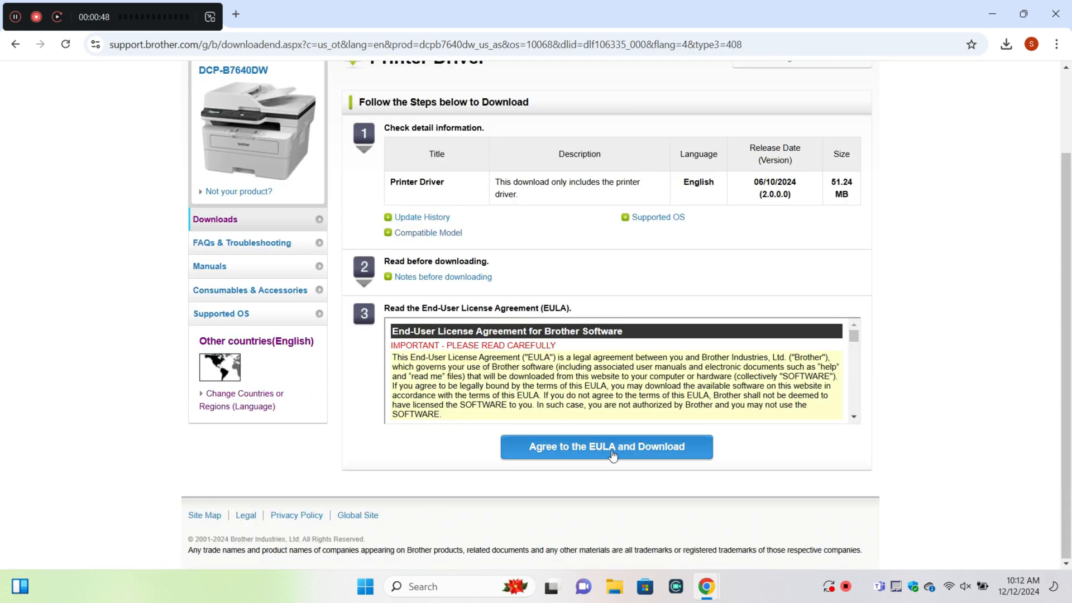
left_click(605, 447)
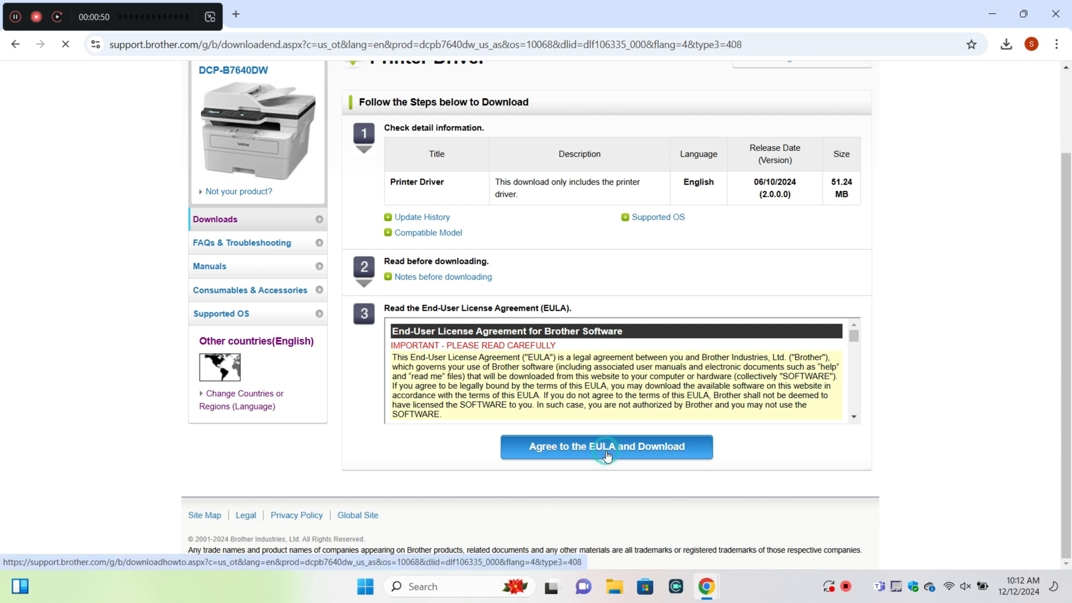
left_click(605, 447)
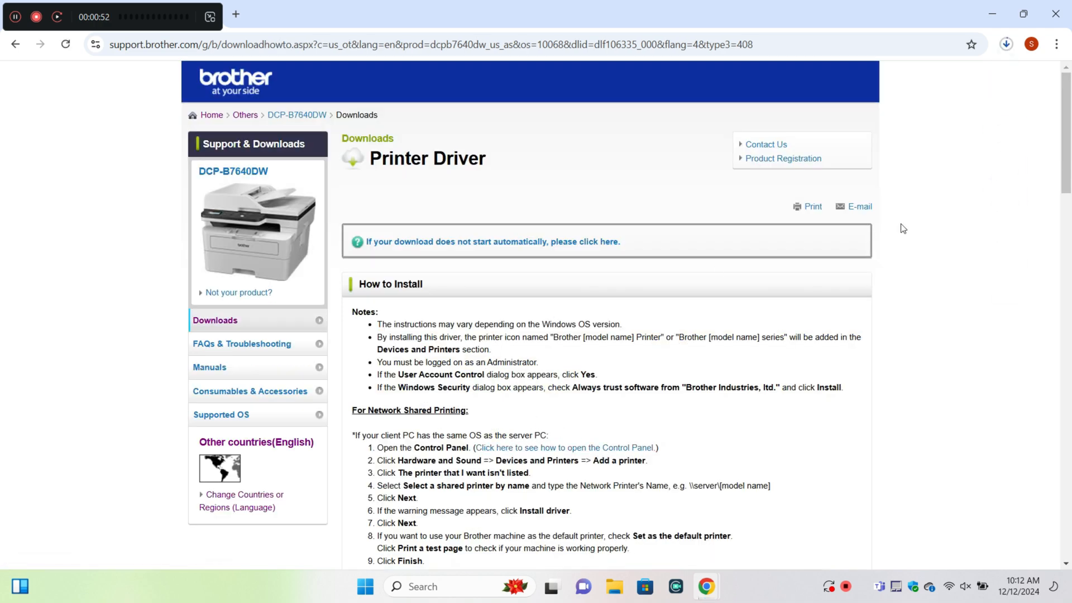
mouse_move(997, 87)
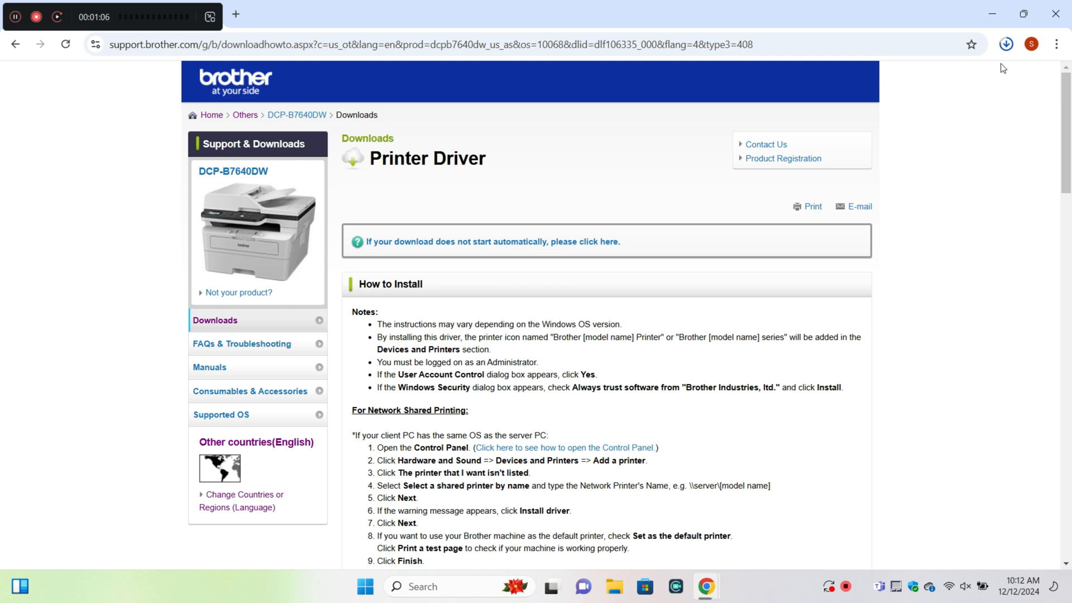
mouse_move(1007, 105)
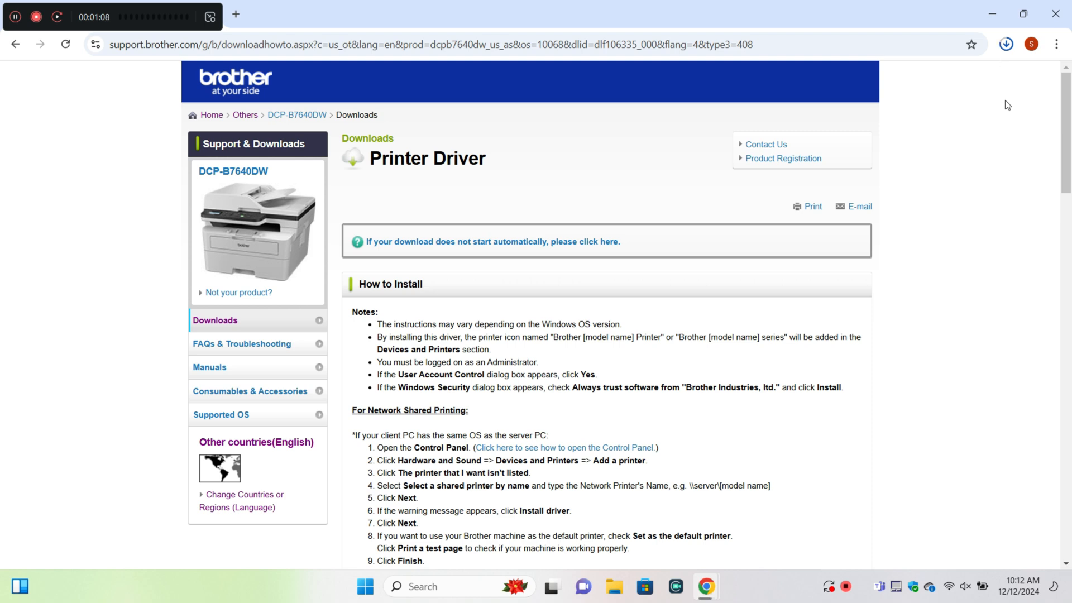
mouse_move(989, 131)
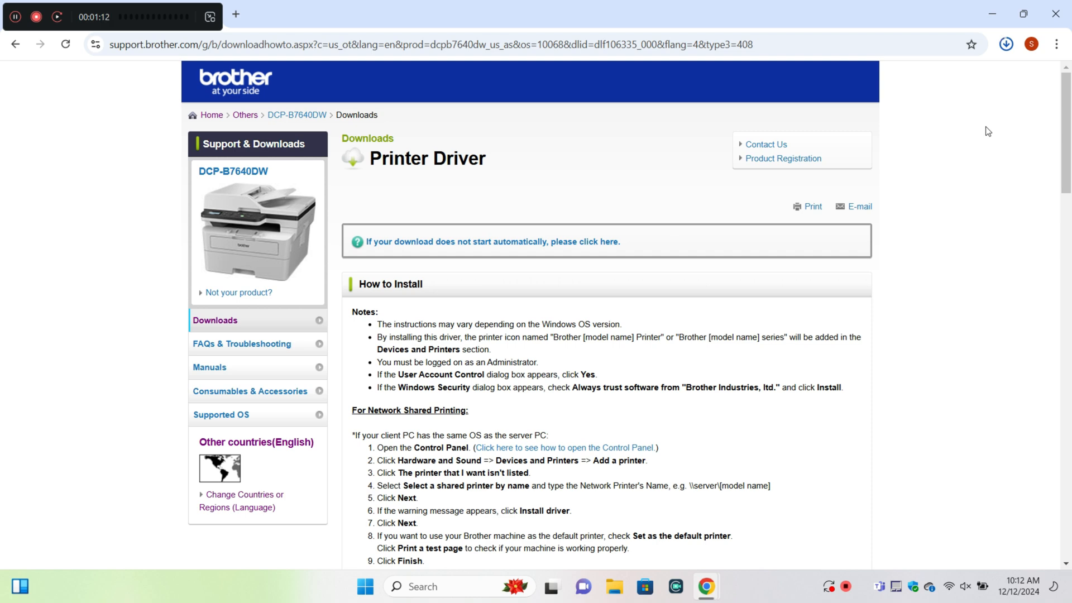
Show the downloaded Y22C_C1-hostm-E1.EXE in its Downloads folder from Chrome's downloads list
left_click(1003, 44)
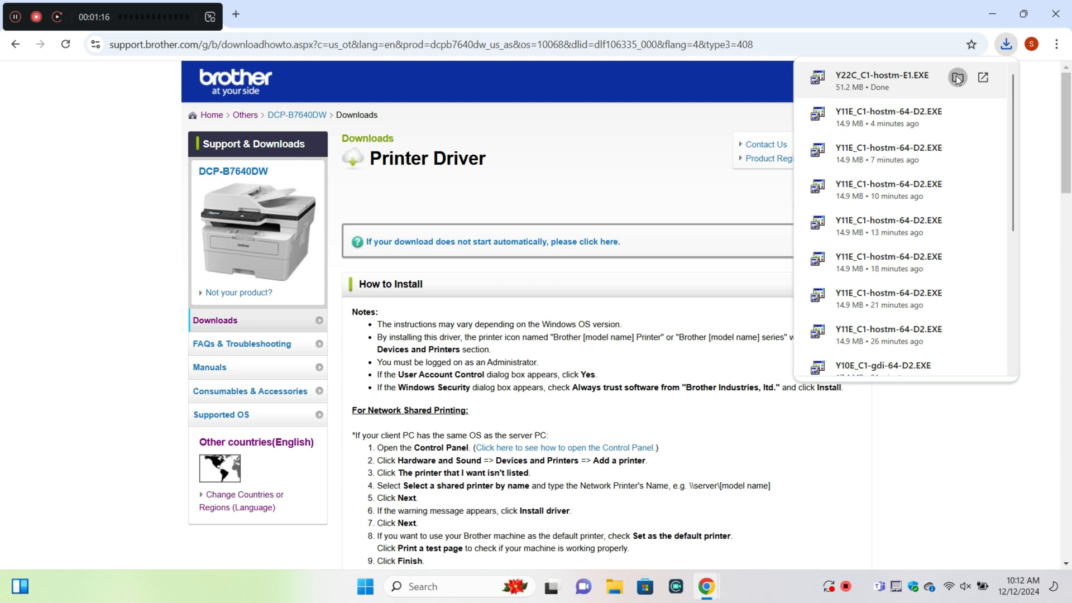
left_click(956, 77)
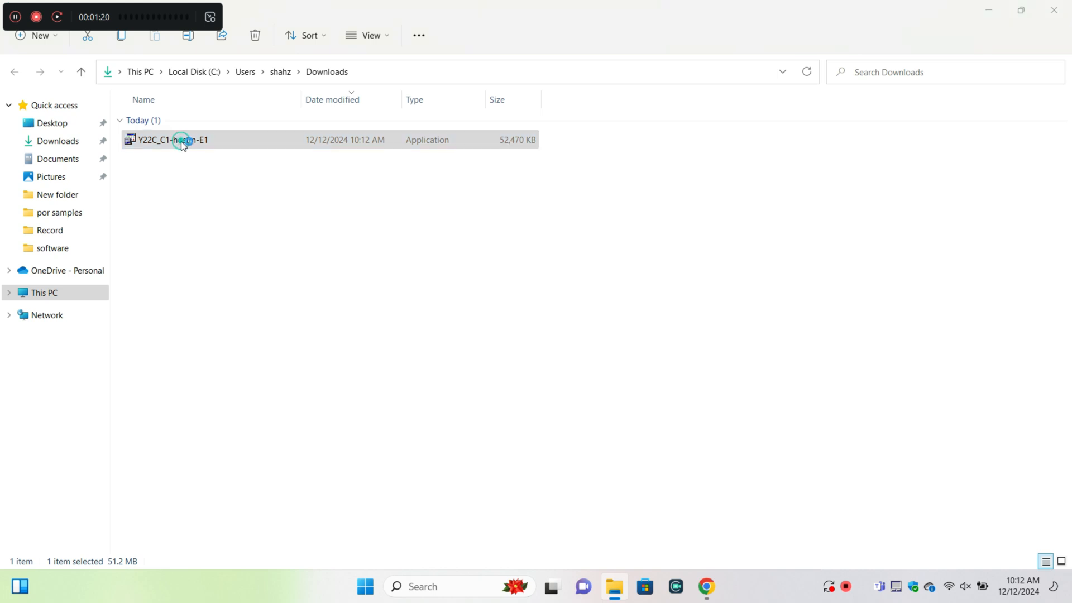
Run Y22C_C1-hostm-E1 to extract the driver into a gdi folder and dismiss the success message
double_click(171, 140)
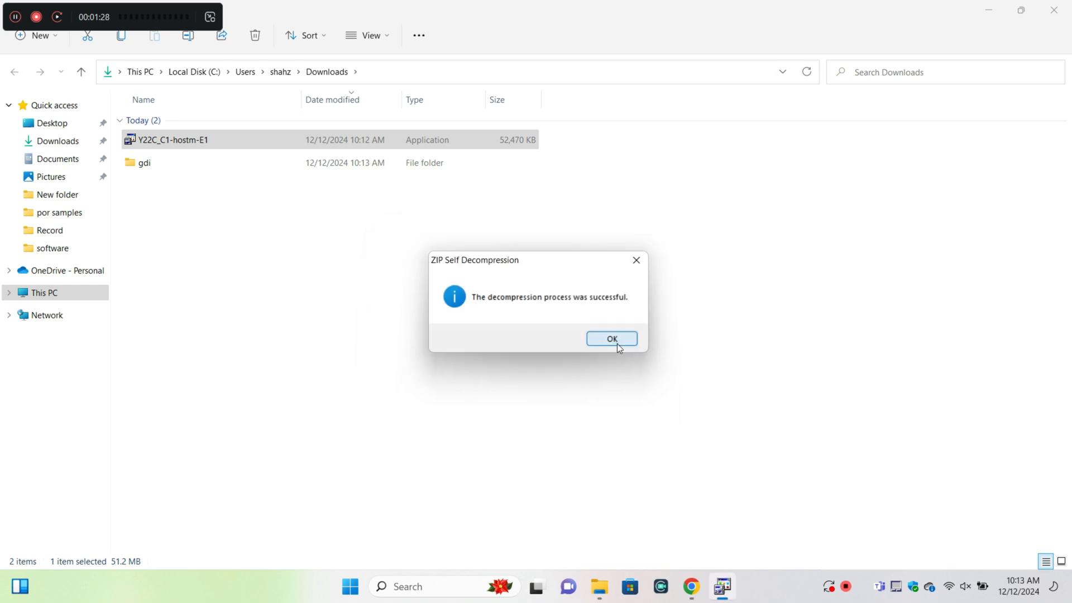
left_click(611, 338)
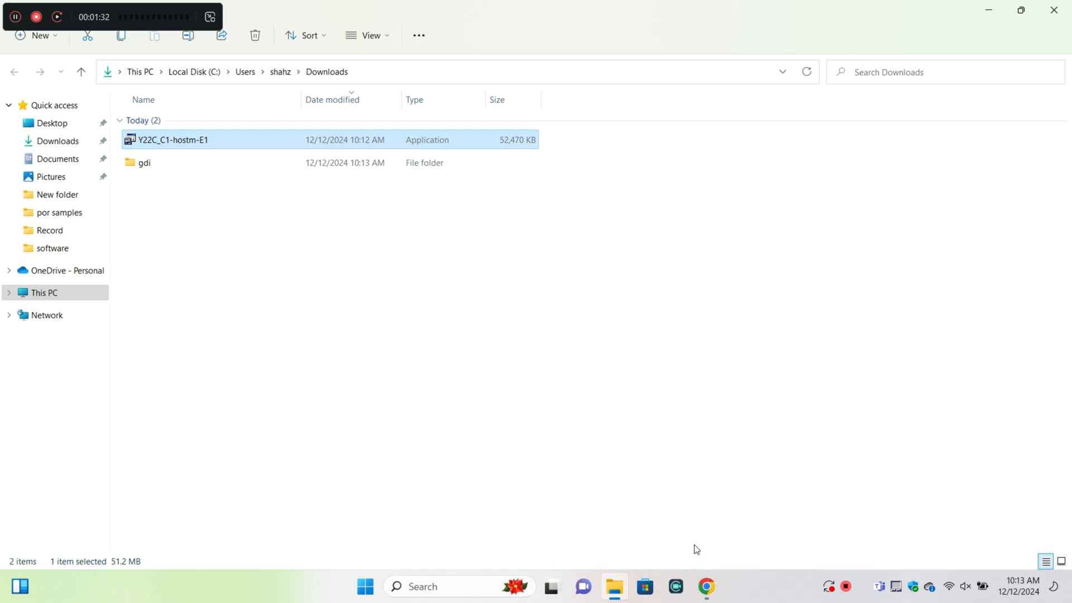
left_click(705, 586)
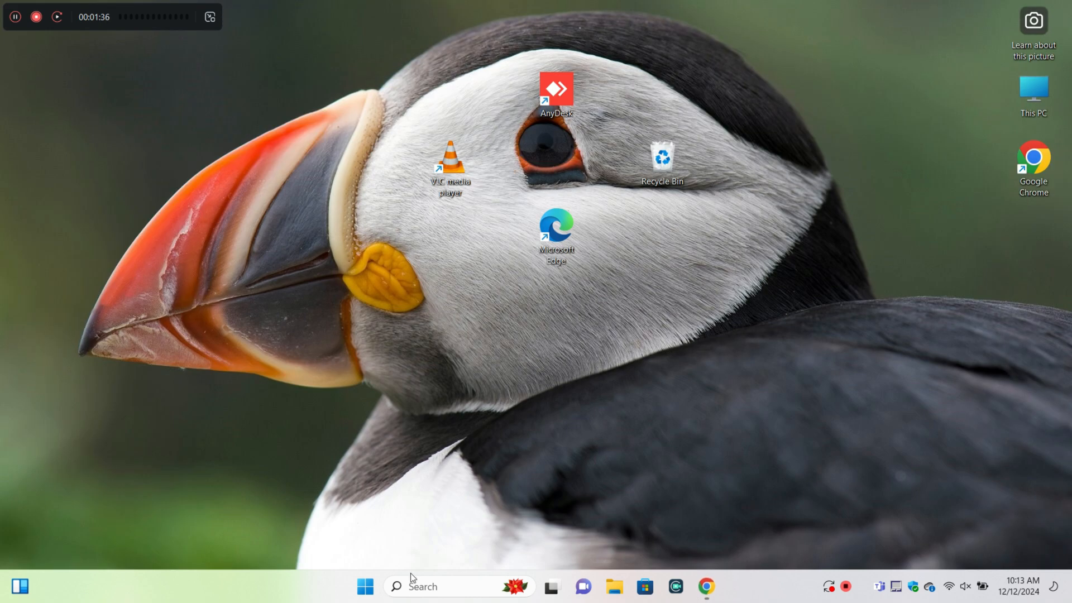
Find Printers & scanners via search and start adding an unlisted printer manually
left_click(424, 586)
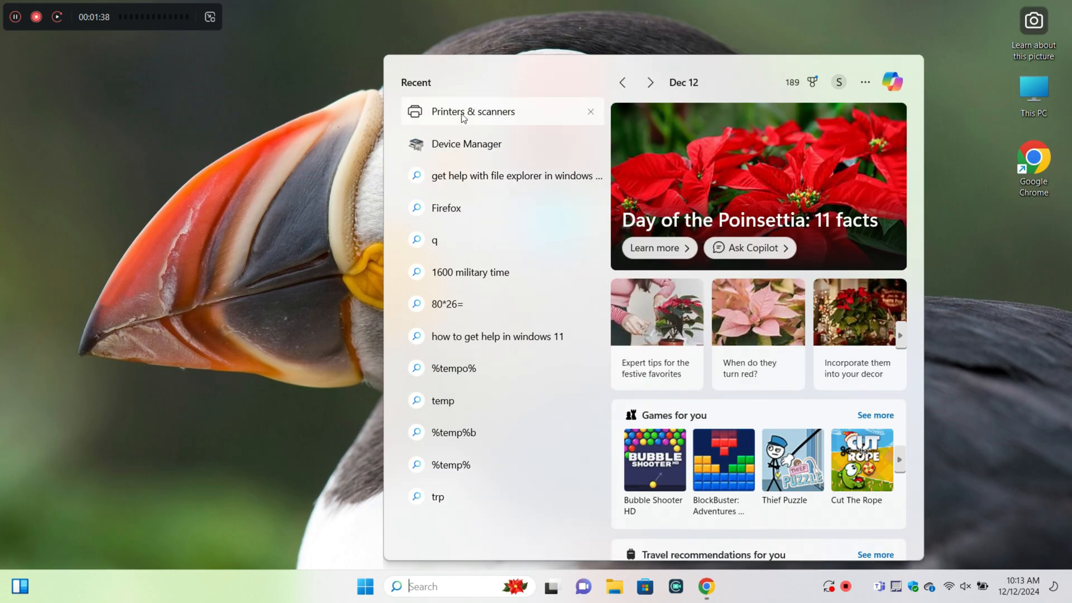
left_click(472, 111)
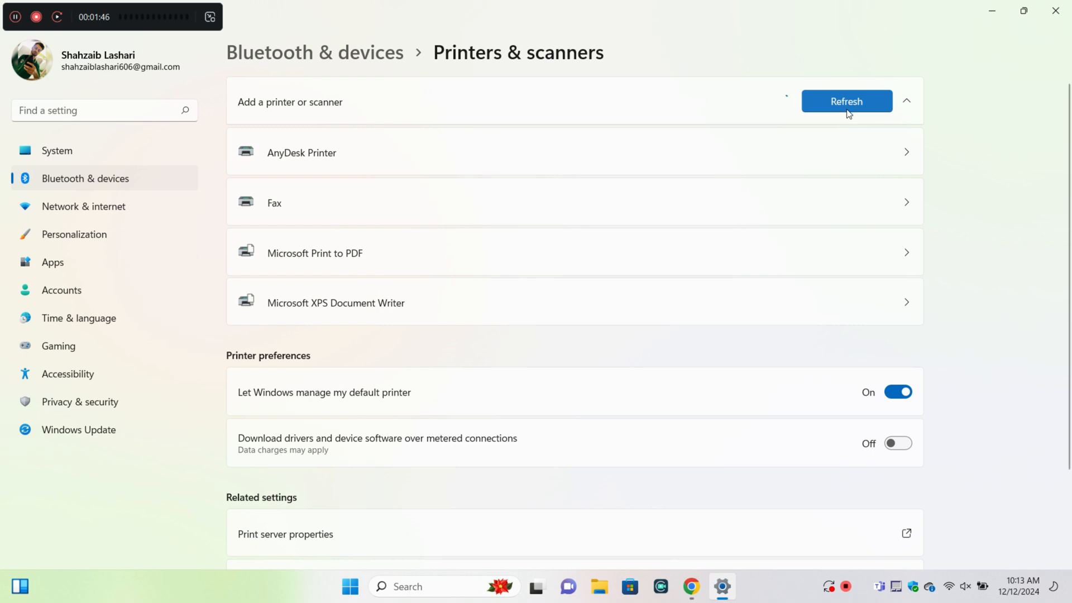
left_click(845, 100)
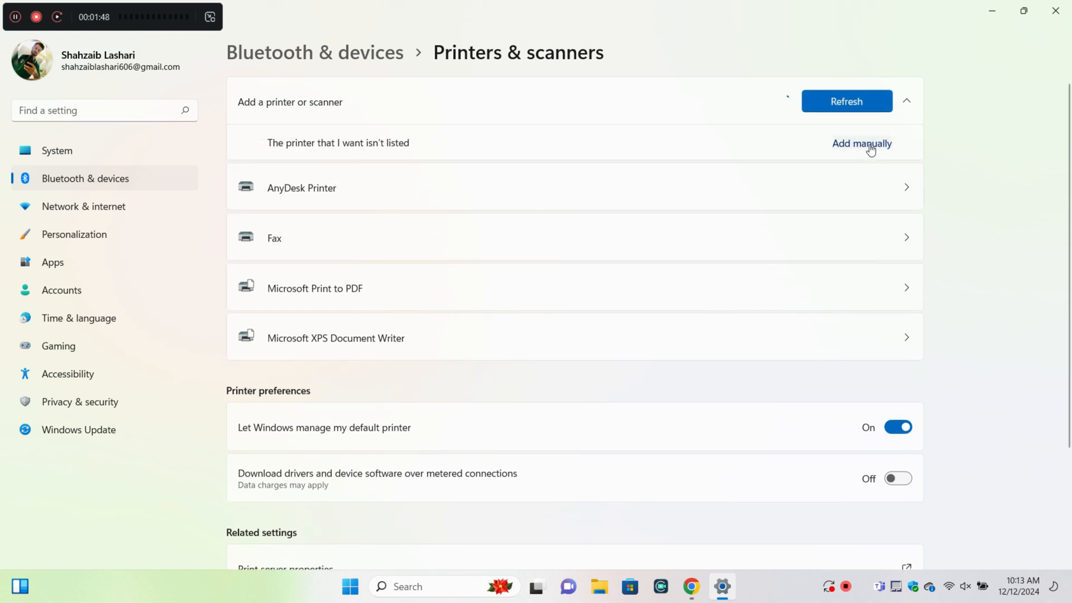
left_click(860, 143)
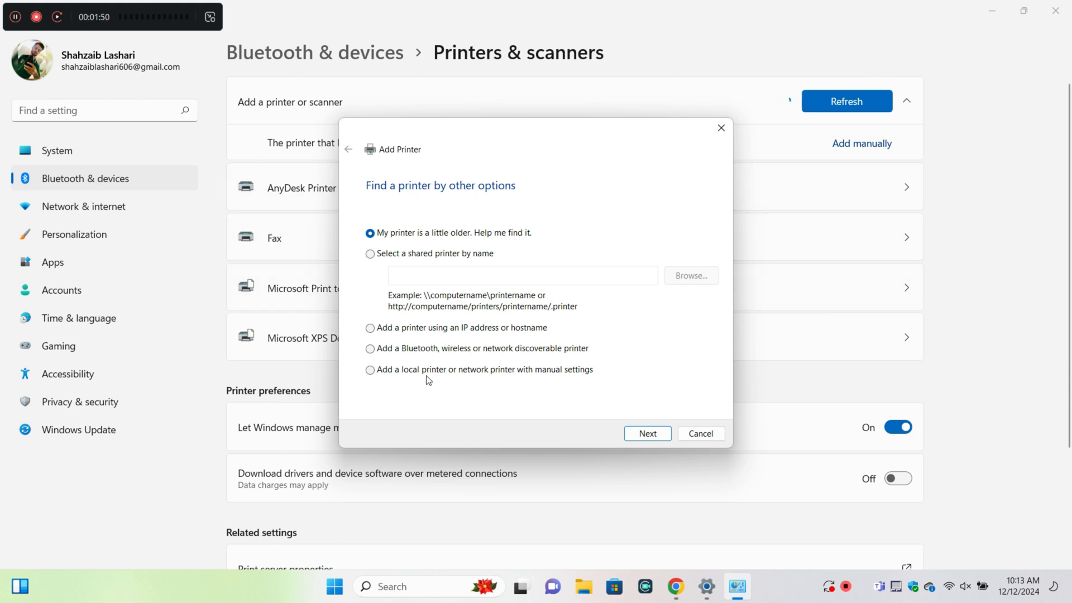
Choose a local printer with manual settings on the LPT1 port and go to Have Disk
left_click(646, 433)
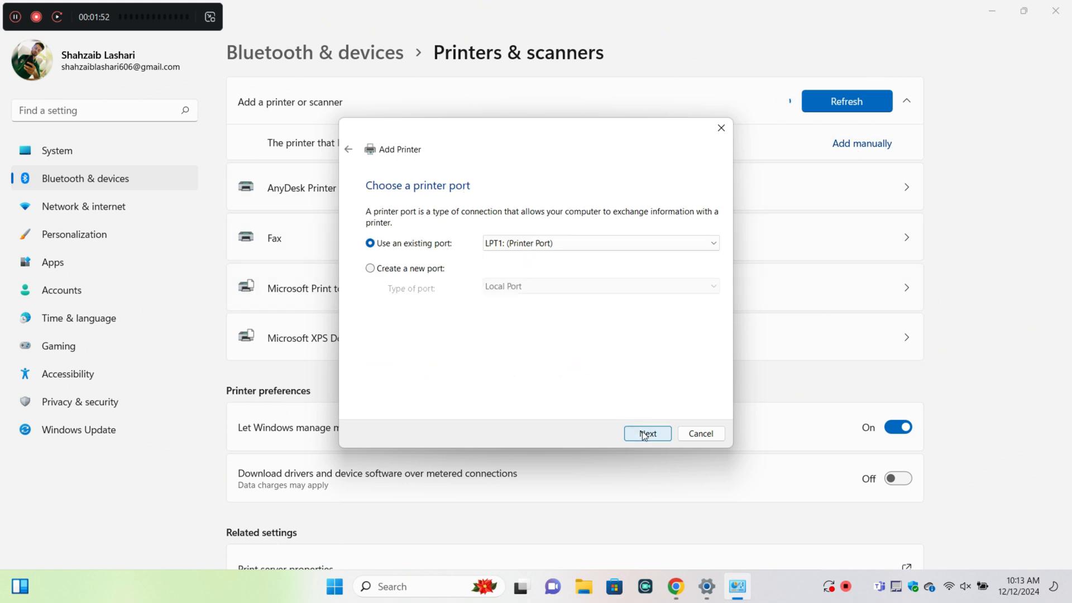
left_click(647, 433)
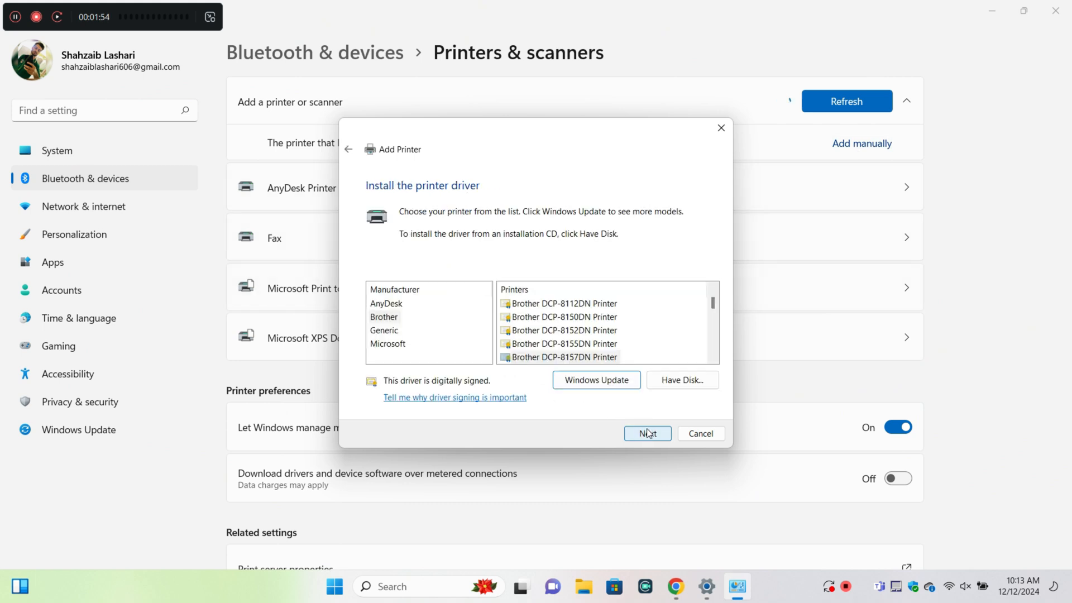
left_click(681, 380)
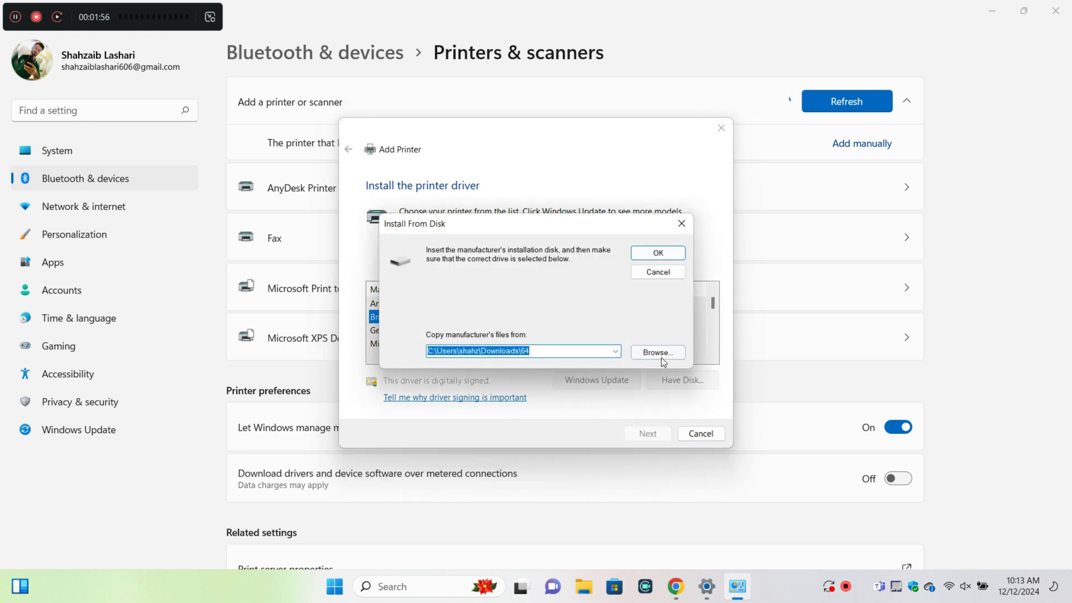
Browse to Downloads > gdi, select BRPRM22A.INF and load its Brother printer models
left_click(656, 352)
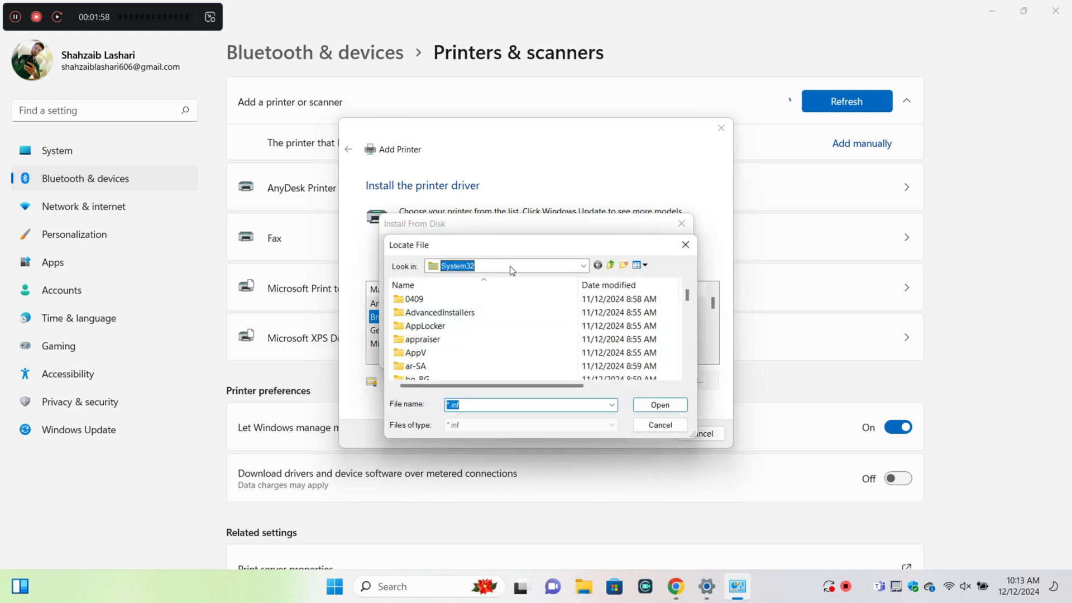
left_click(581, 266)
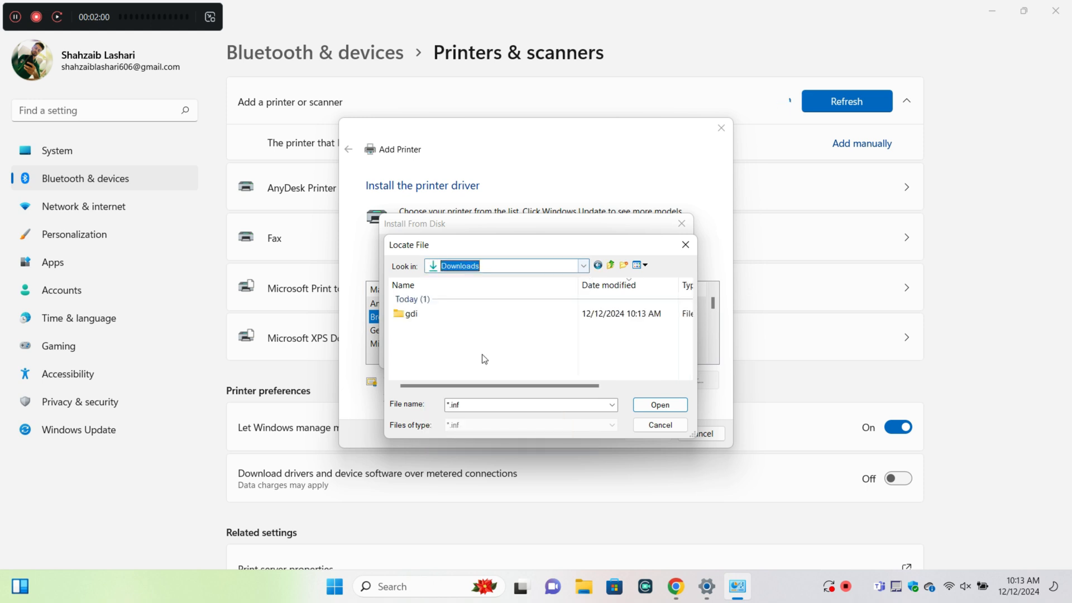
double_click(408, 313)
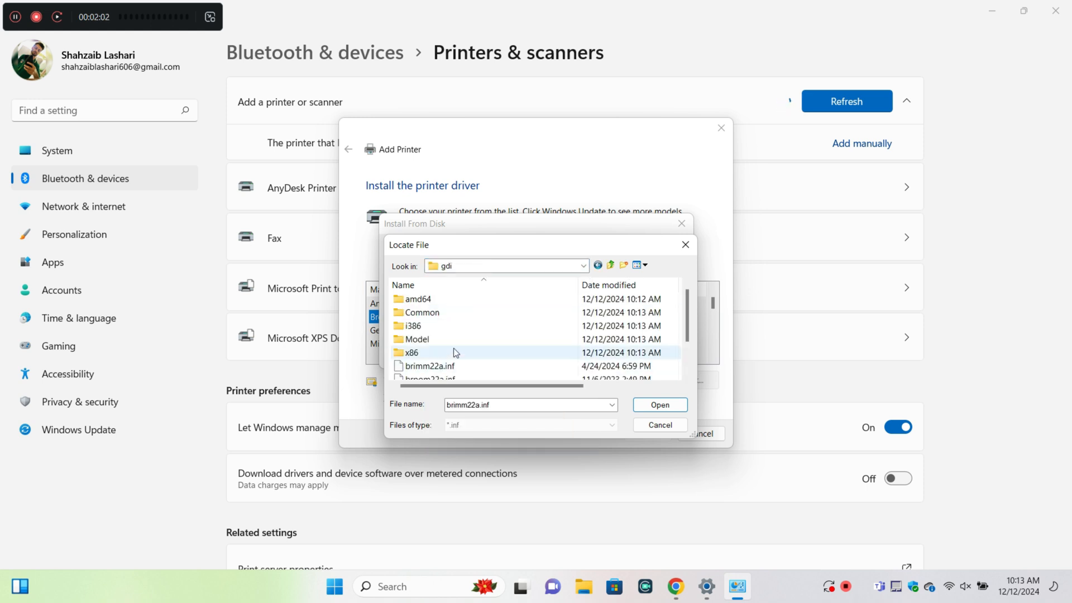
left_click(432, 351)
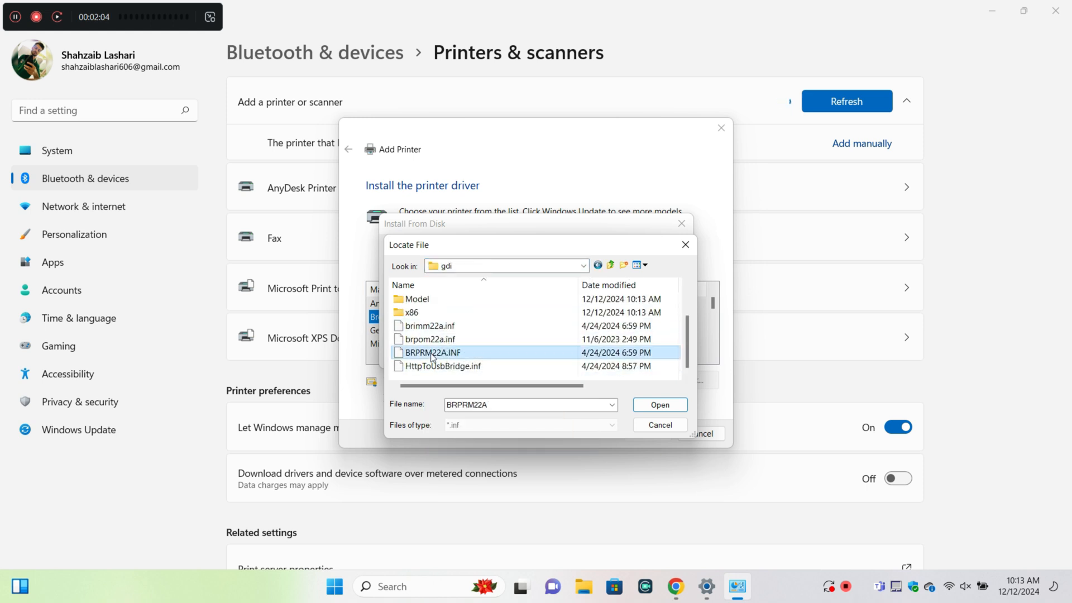
left_click(659, 404)
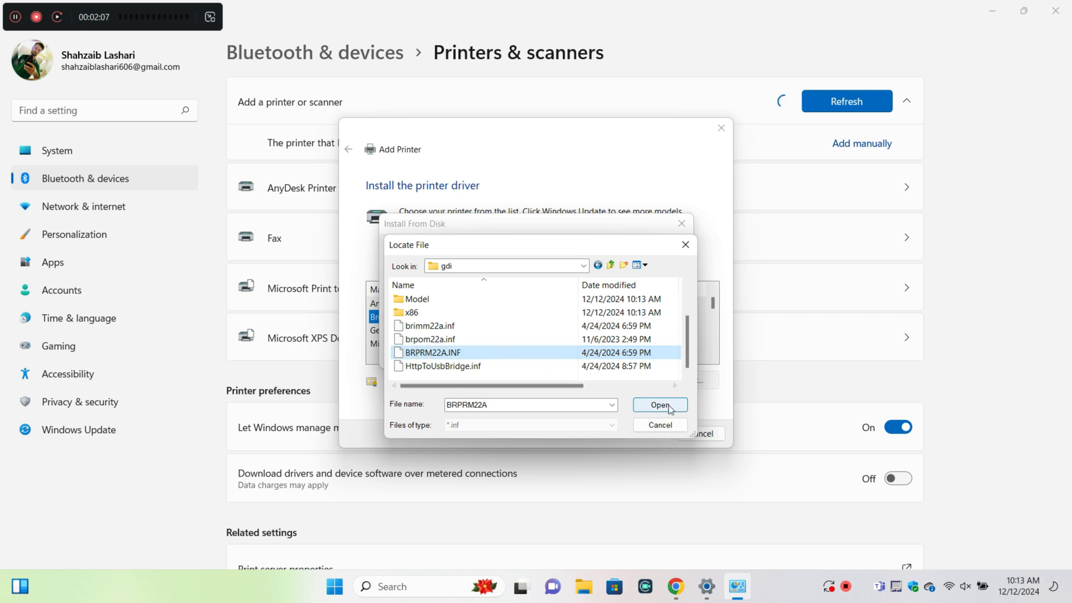
left_click(659, 404)
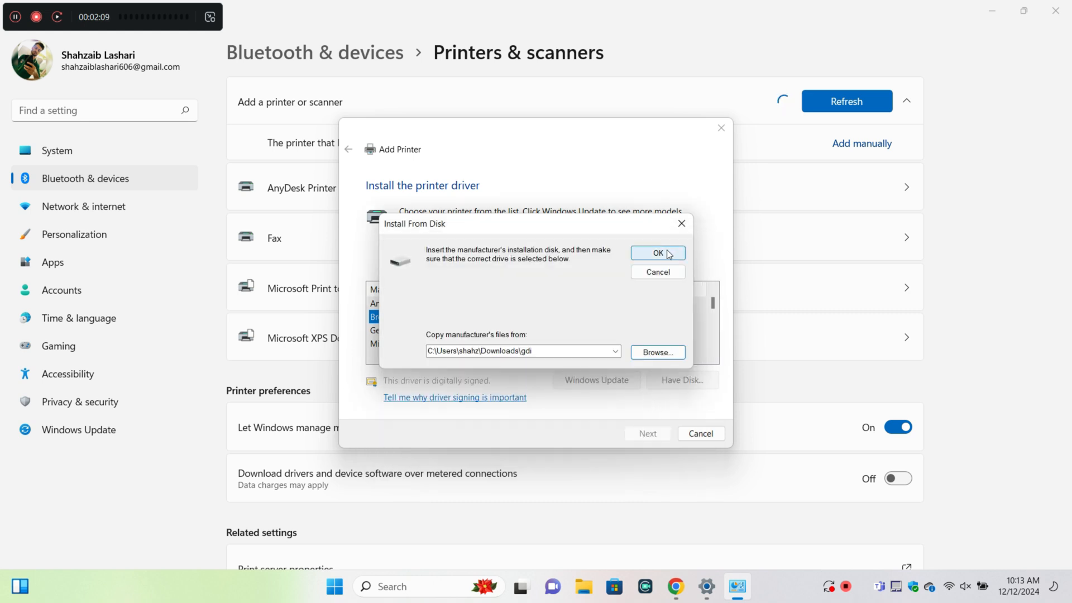
left_click(656, 253)
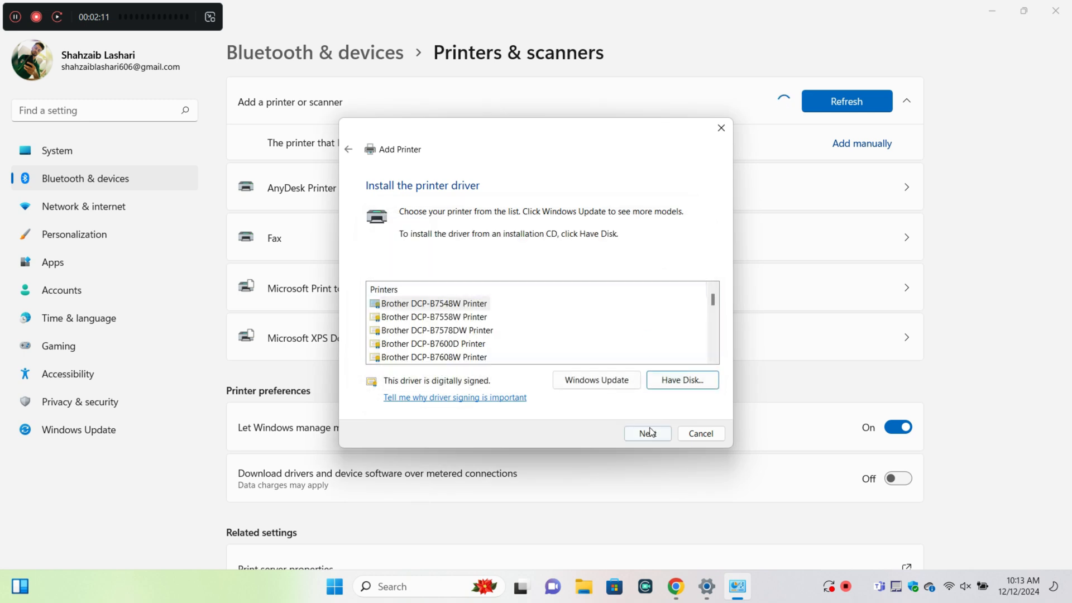
mouse_move(479, 336)
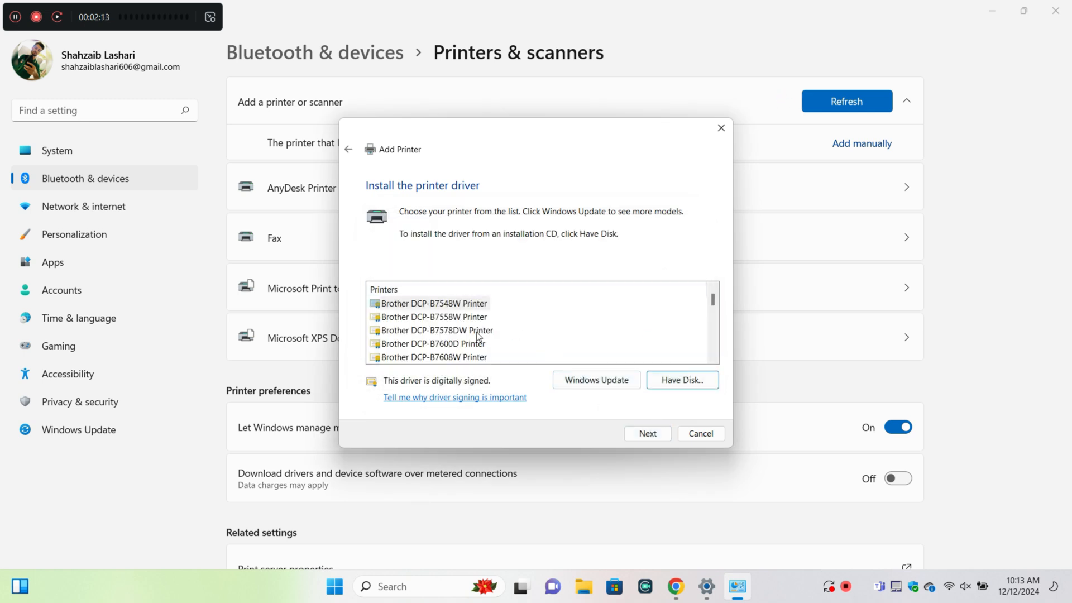
Add the Brother DCP-B7548W Printer with its default name, unshared, and finish the wizard
left_click(647, 433)
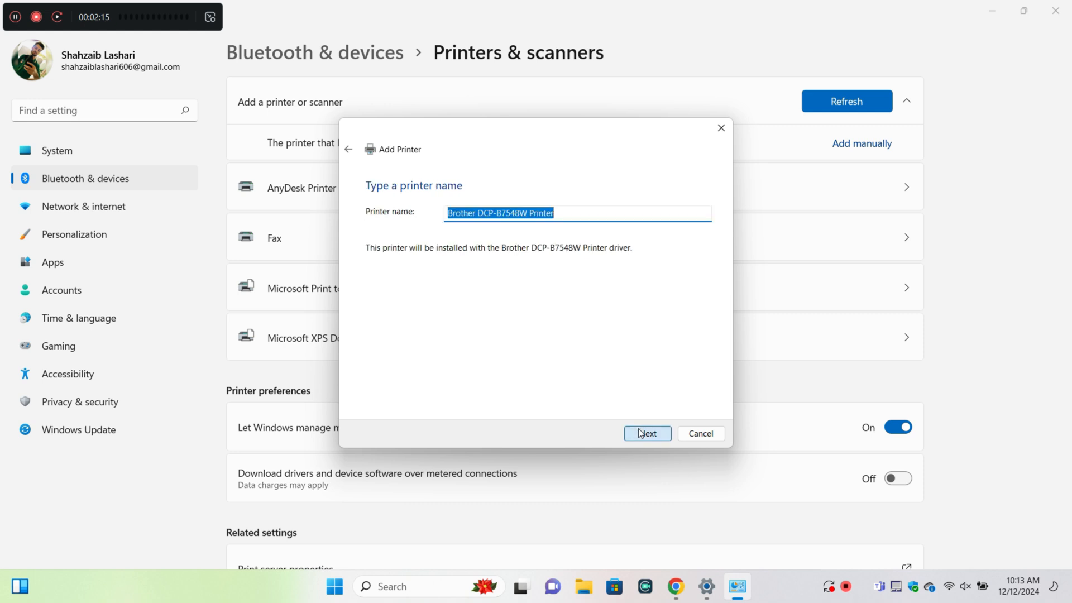
left_click(646, 433)
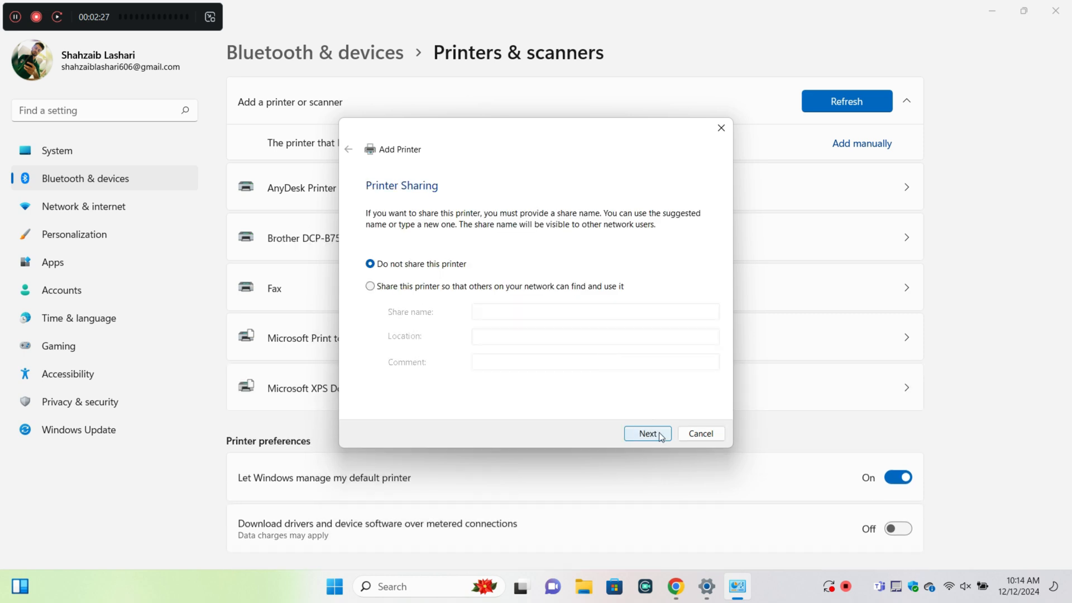
left_click(647, 433)
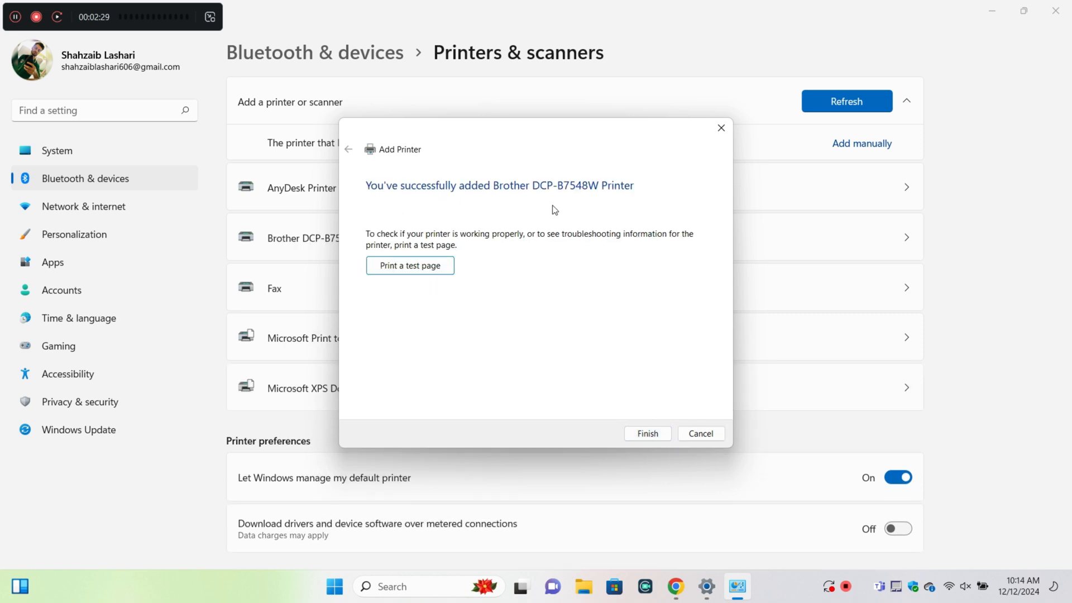
mouse_move(647, 433)
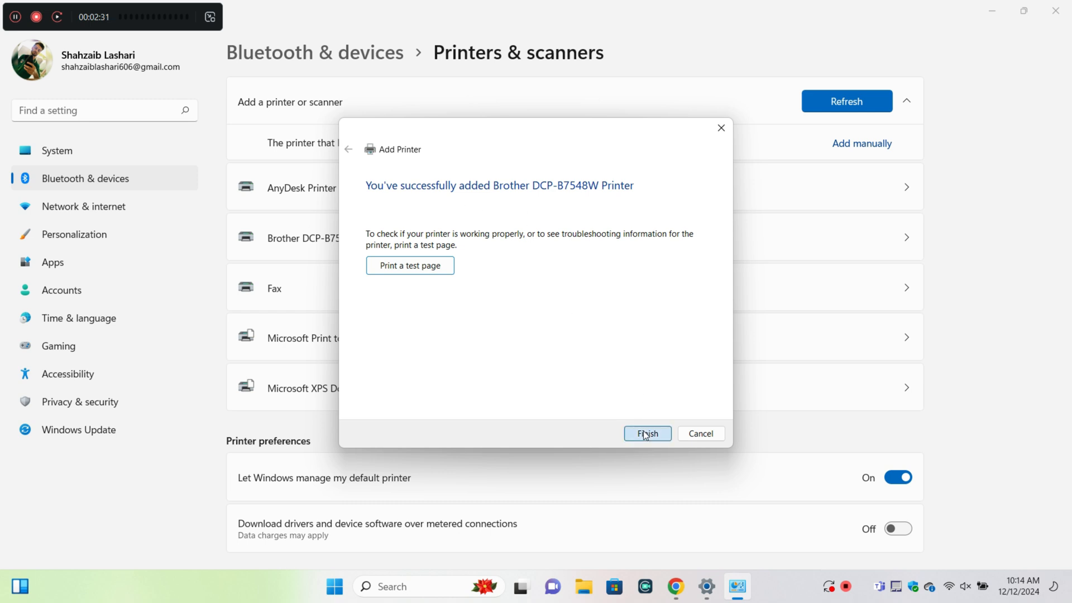
left_click(647, 433)
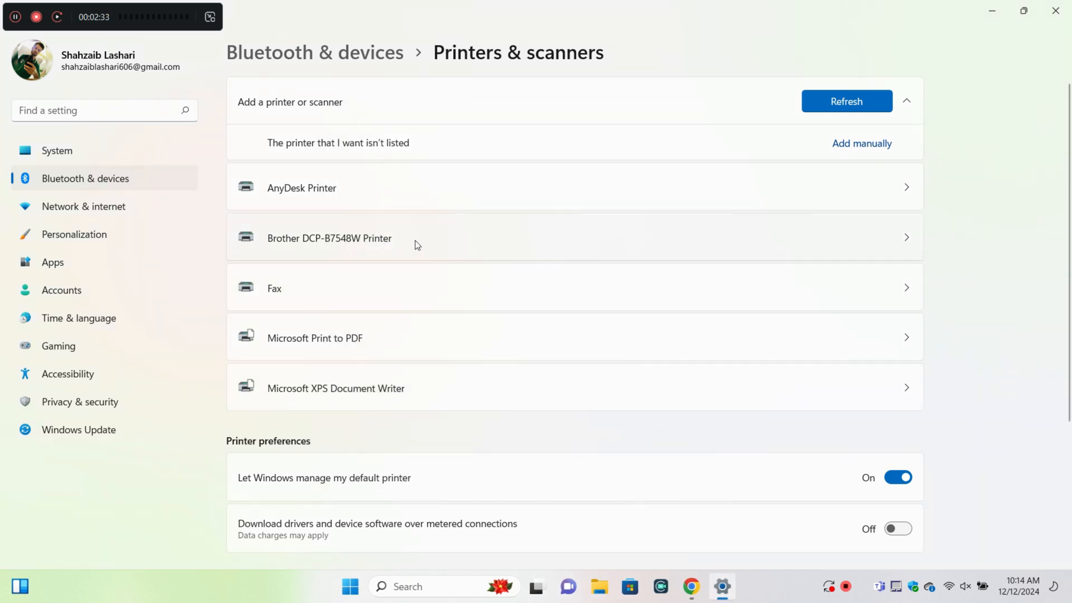